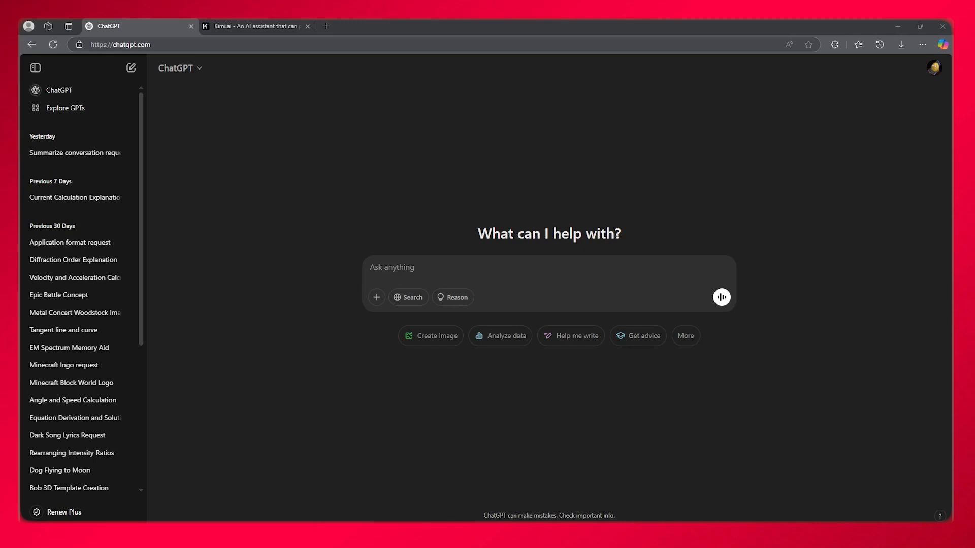
Step: Switch between the Kimi.ai and ChatGPT tabs, ending on Kimi's start page
click(252, 26)
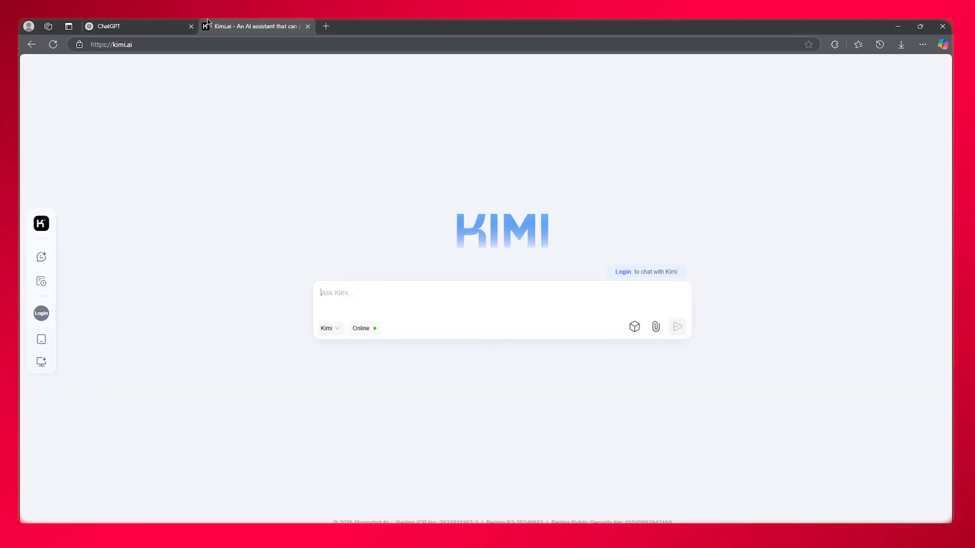
click(124, 26)
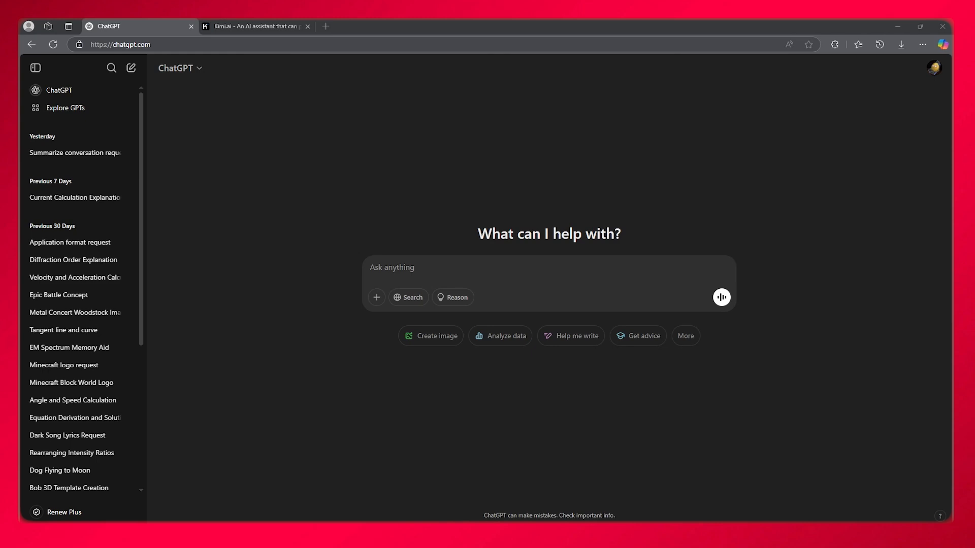
mouse_move(225, 178)
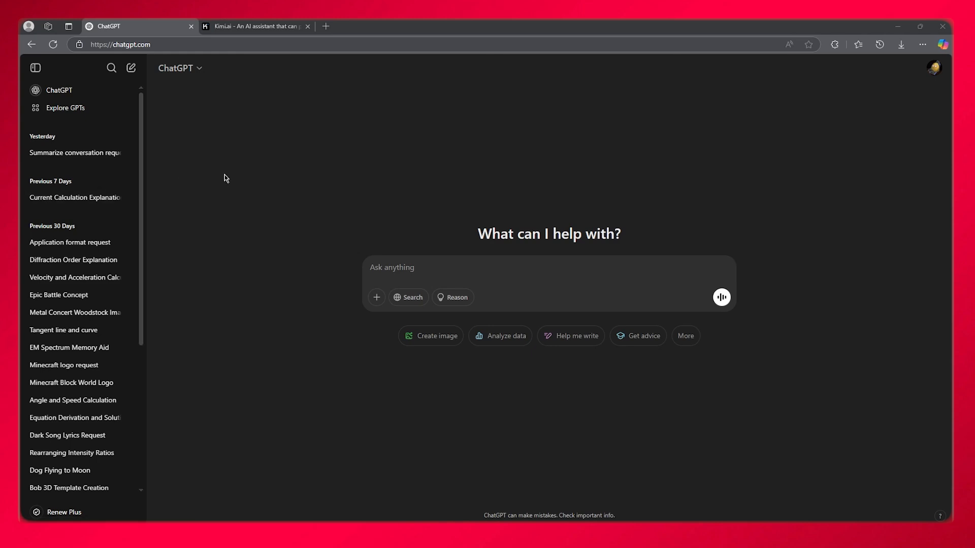
mouse_move(244, 166)
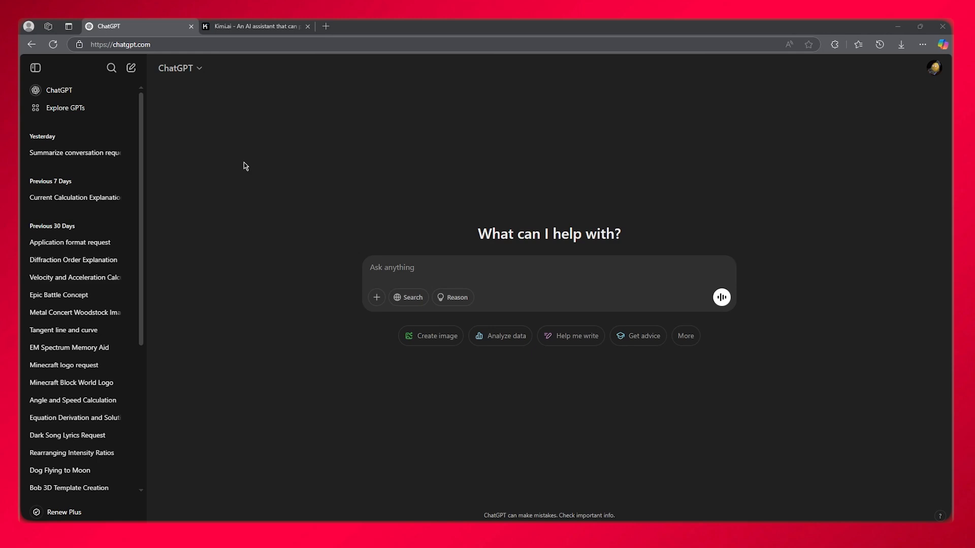
click(251, 26)
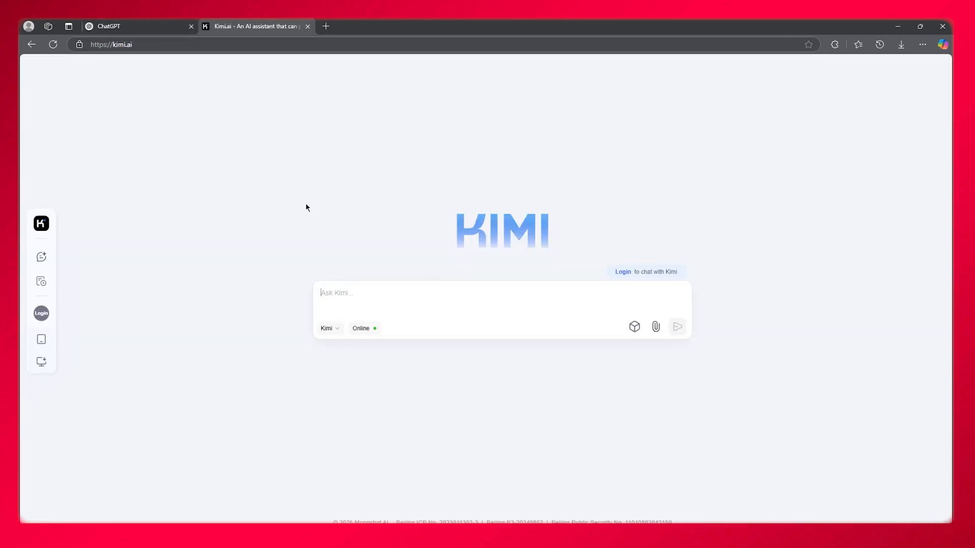
mouse_move(277, 212)
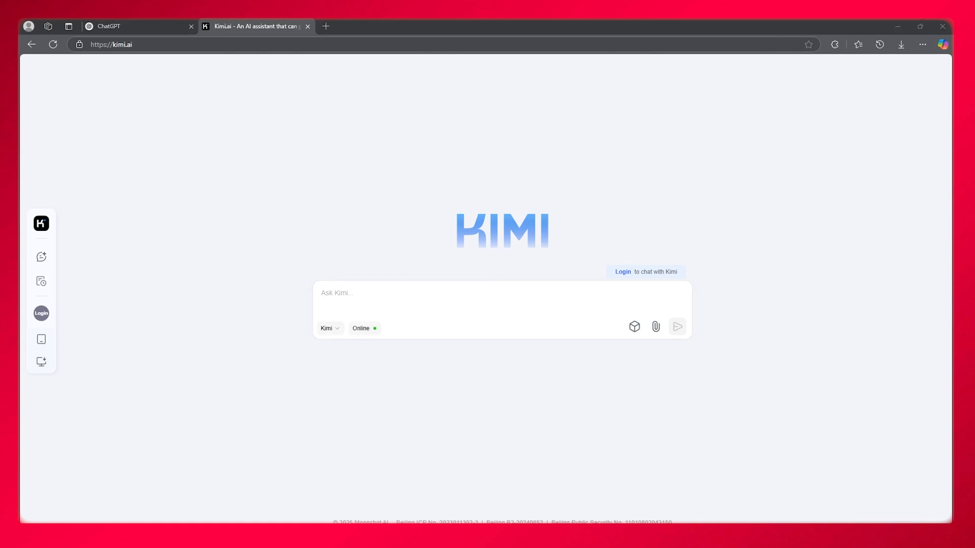
mouse_move(131, 22)
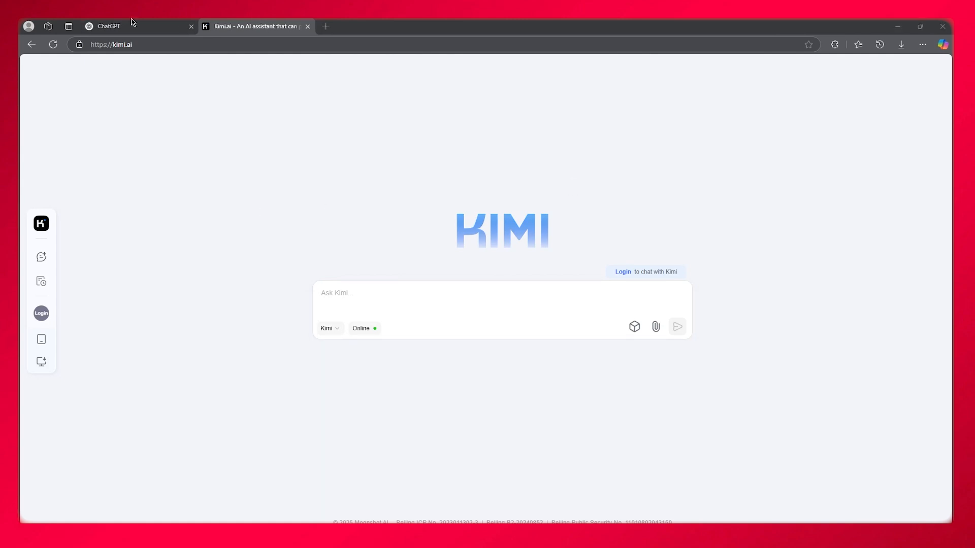
click(108, 26)
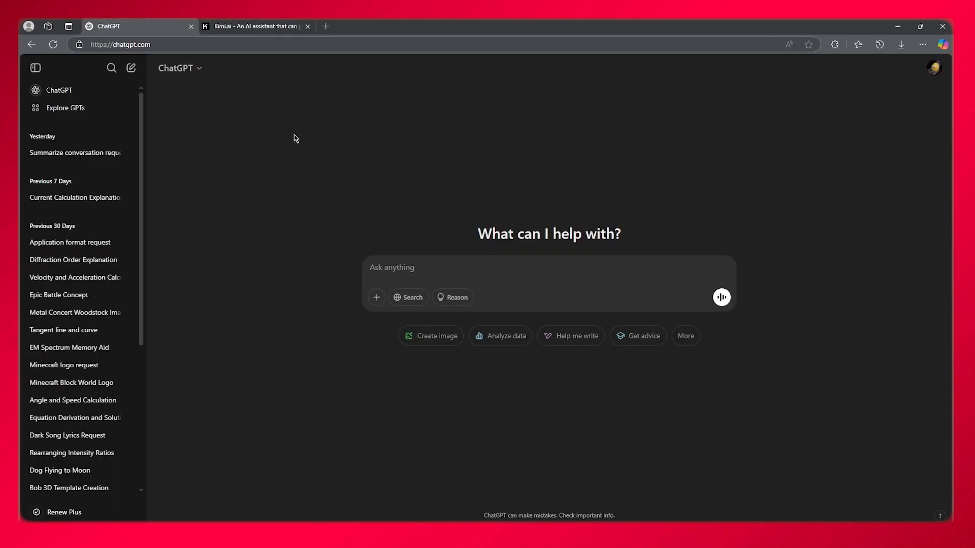
mouse_move(255, 26)
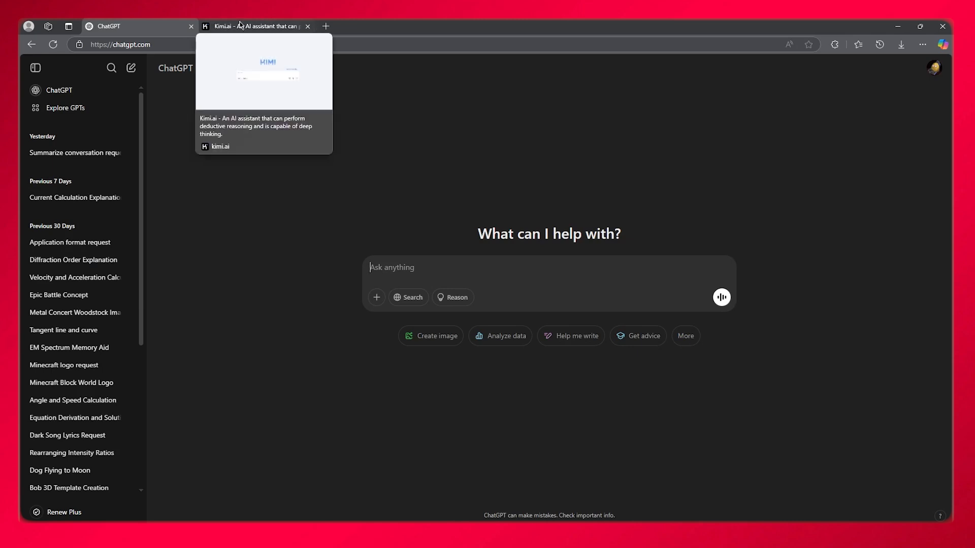
mouse_move(224, 142)
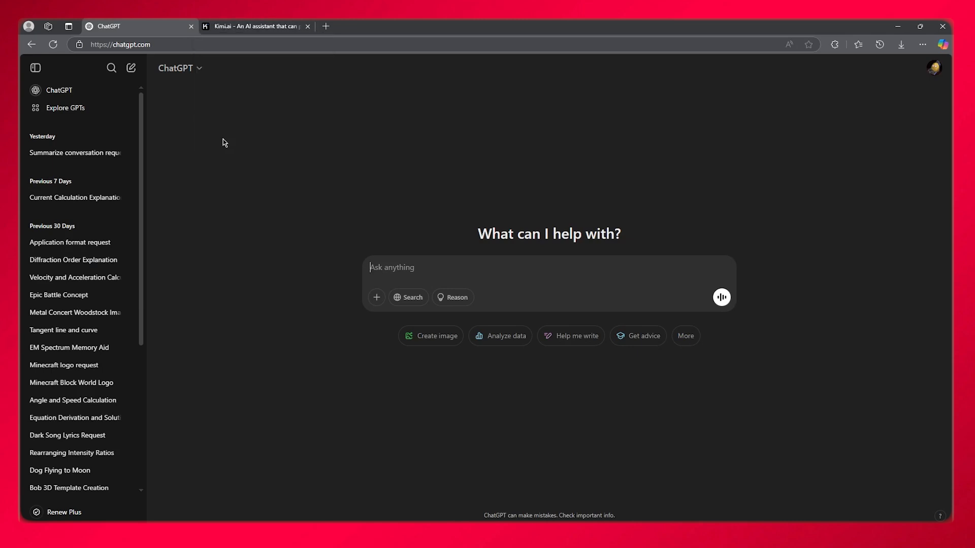
click(254, 26)
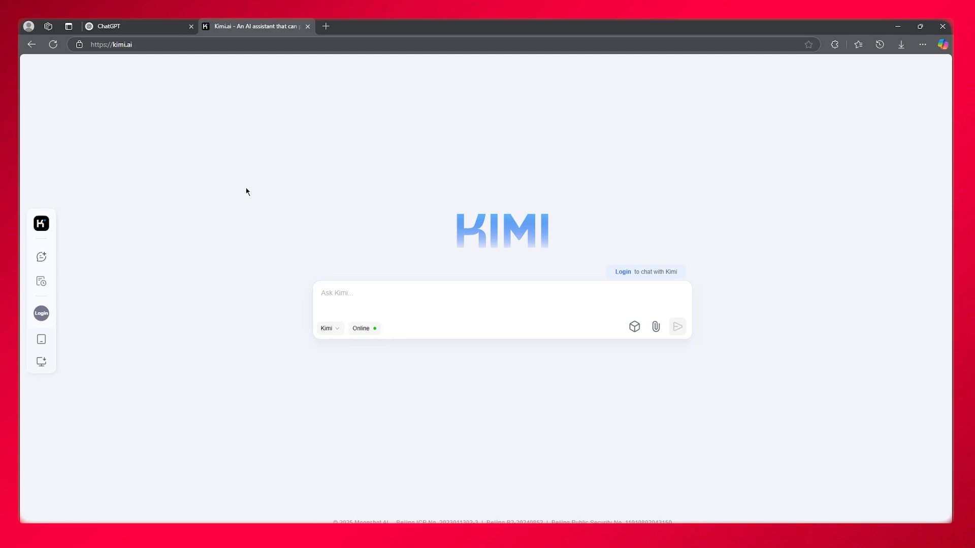
Step: Focus the empty Ask Kimi prompt box
click(435, 293)
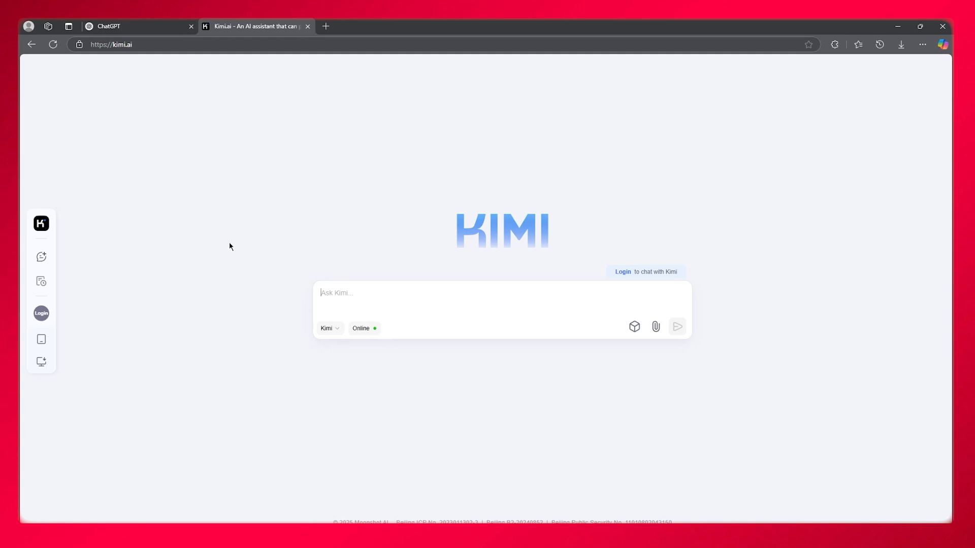
mouse_move(228, 239)
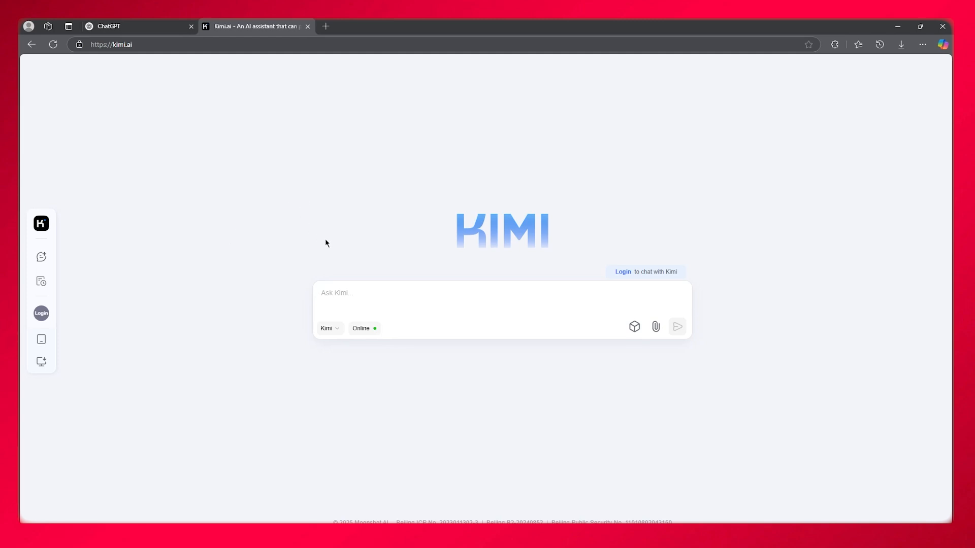
mouse_move(328, 244)
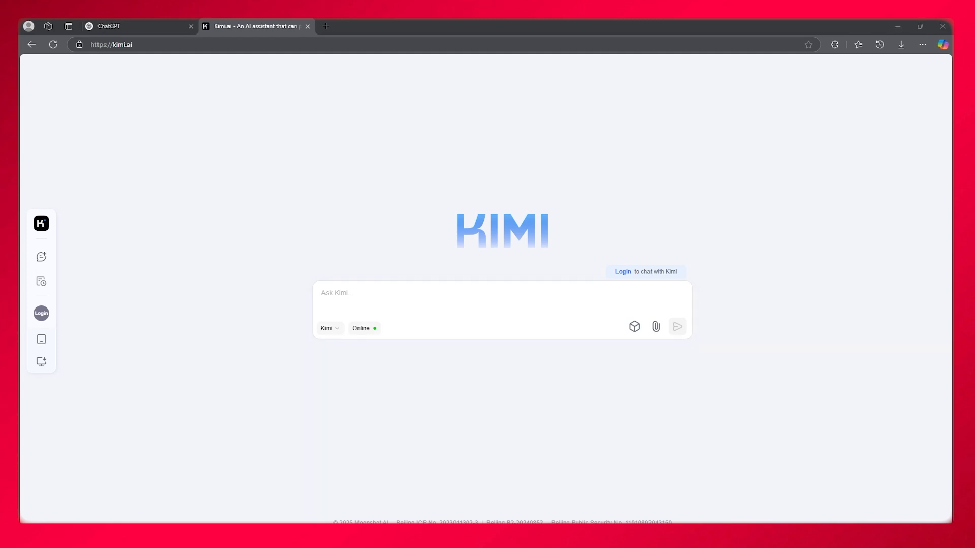
click(339, 293)
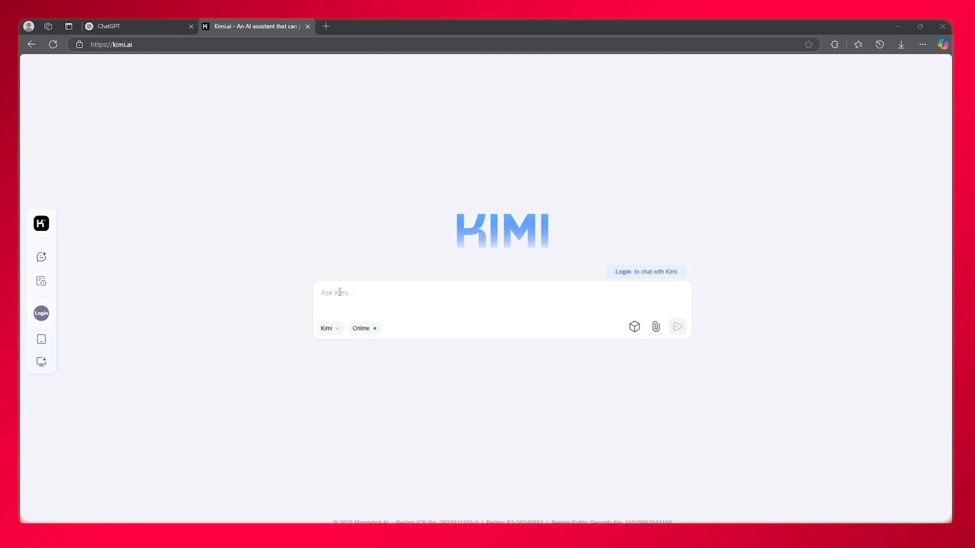
mouse_move(344, 297)
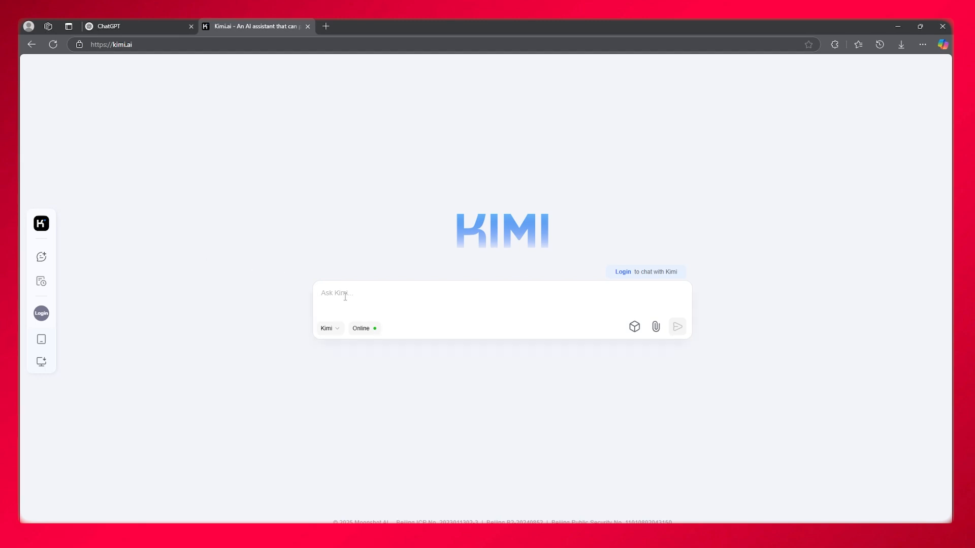
Step: Send Kimi the prompt 'make me a program in c++ of pacman'
text(make me a)
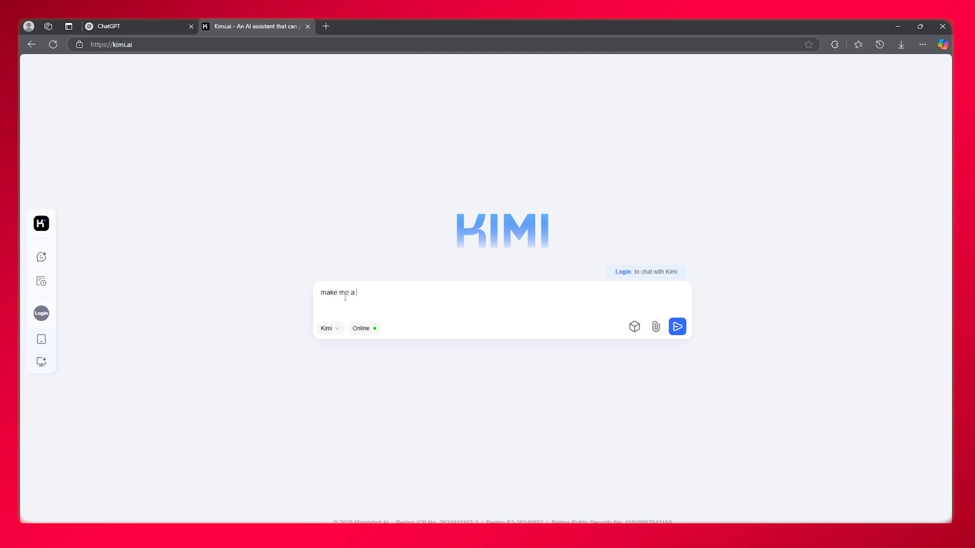
text(program in)
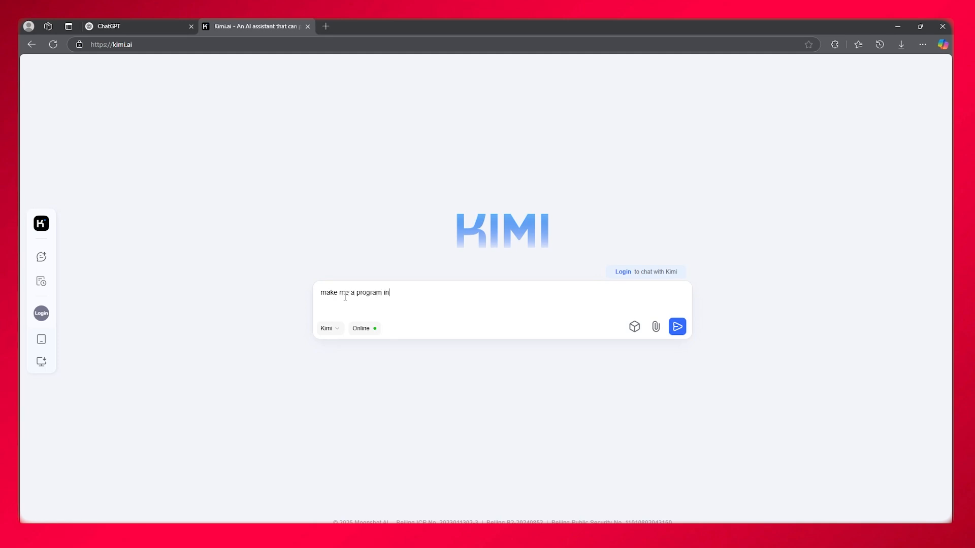
text(c__)
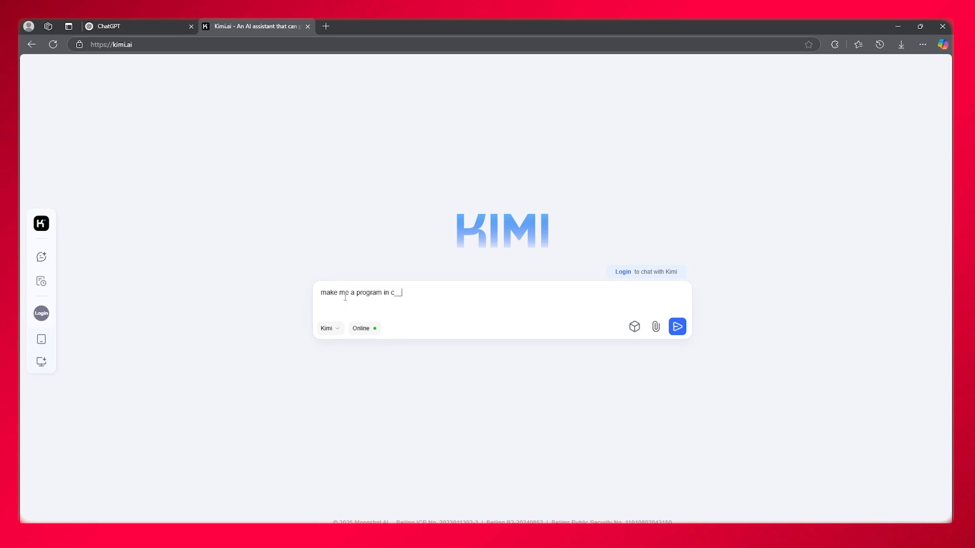
text(++ of p)
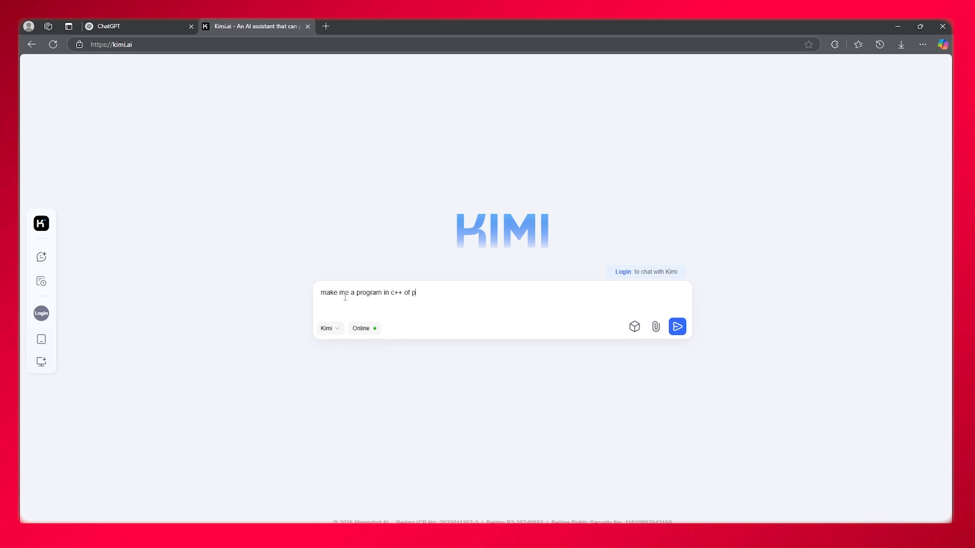
text(acman)
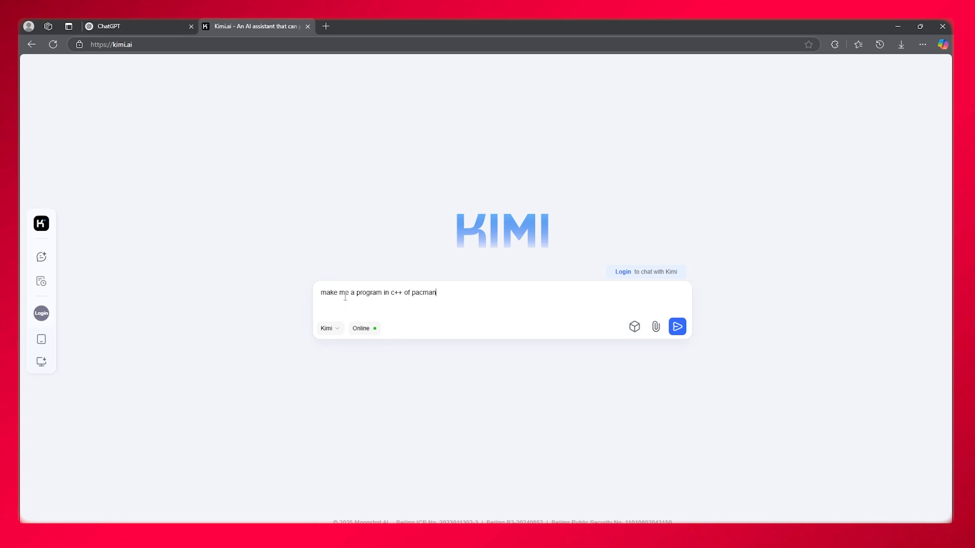
click(676, 326)
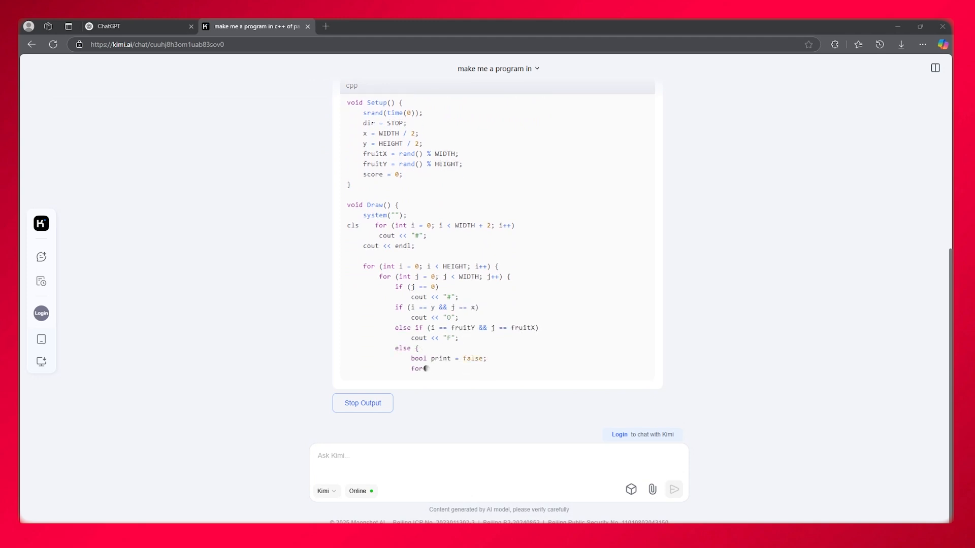
Step: Bring the ChatGPT tab's empty new-chat page to the front
click(132, 26)
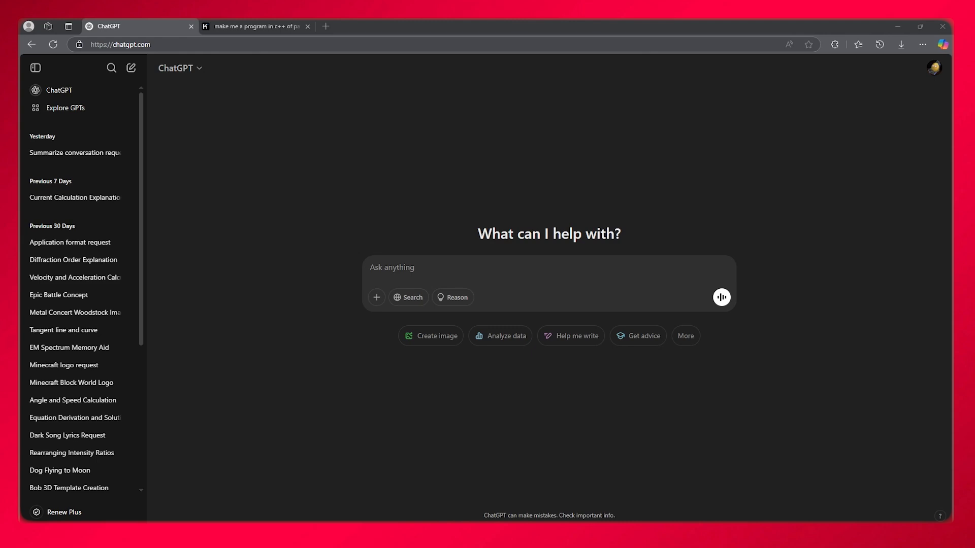
mouse_move(560, 427)
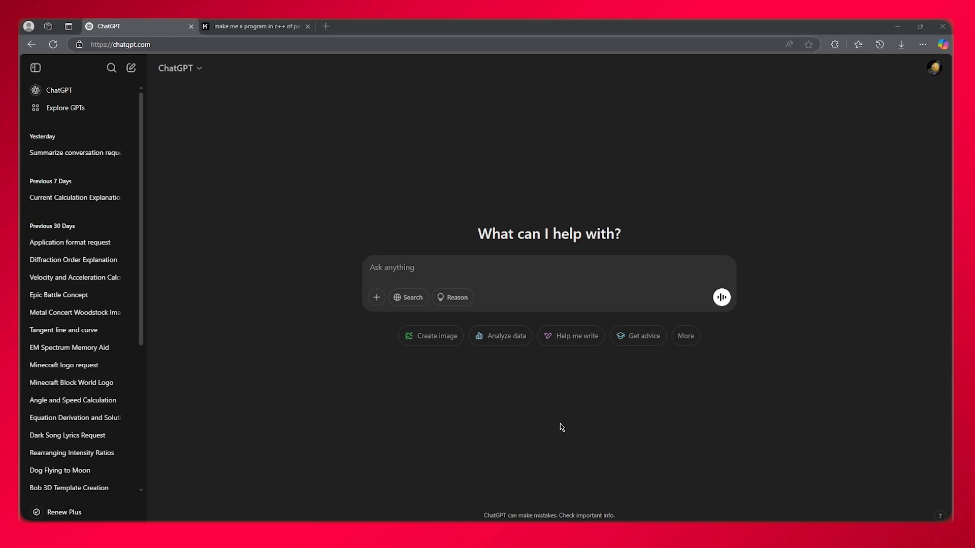
mouse_move(473, 374)
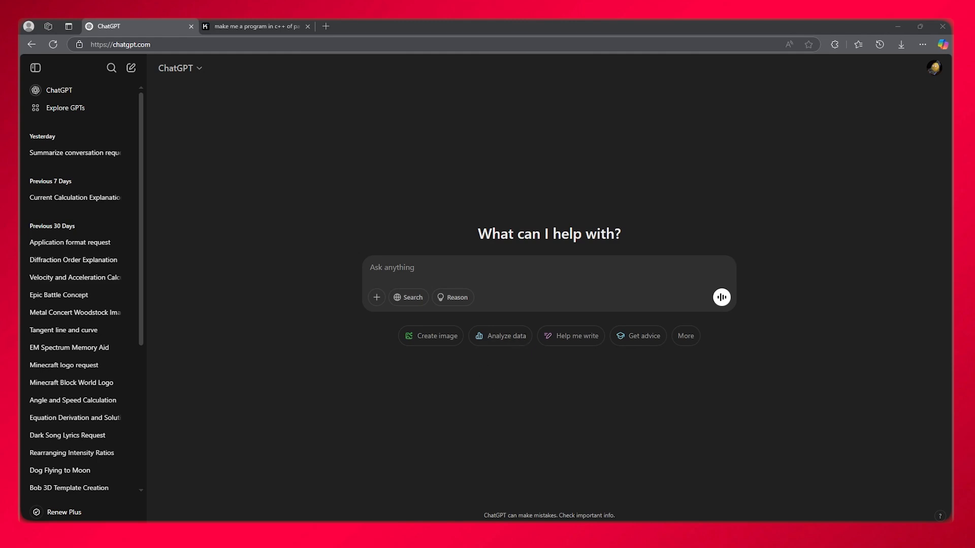
click(254, 26)
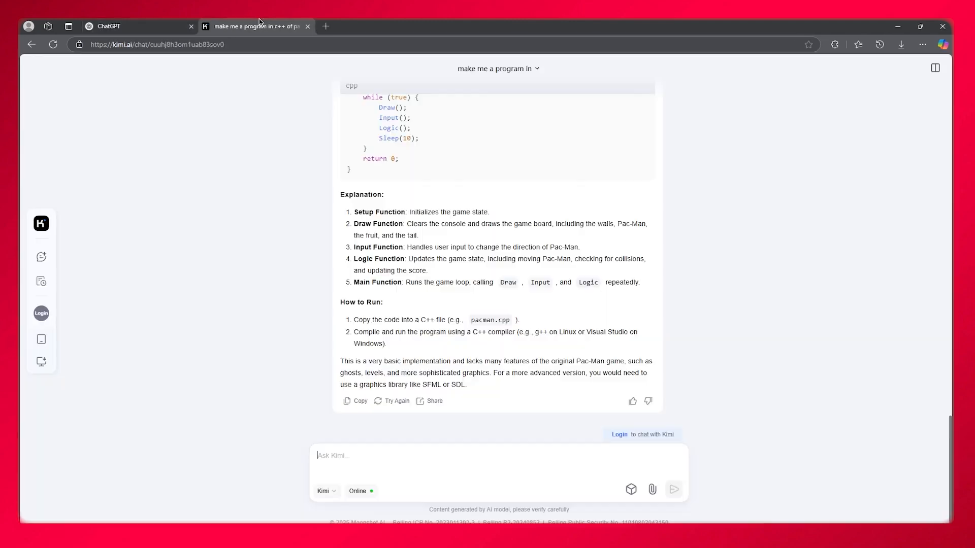
click(112, 26)
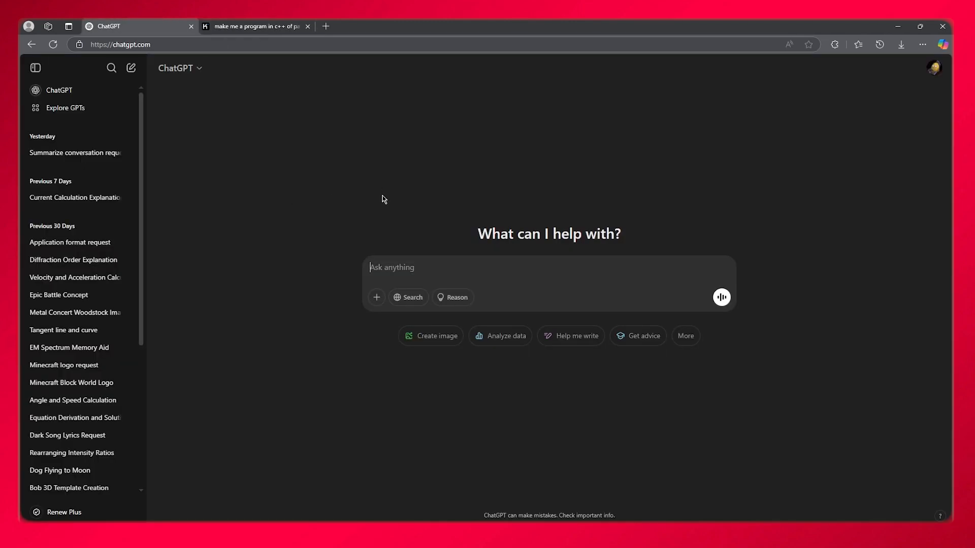
click(254, 26)
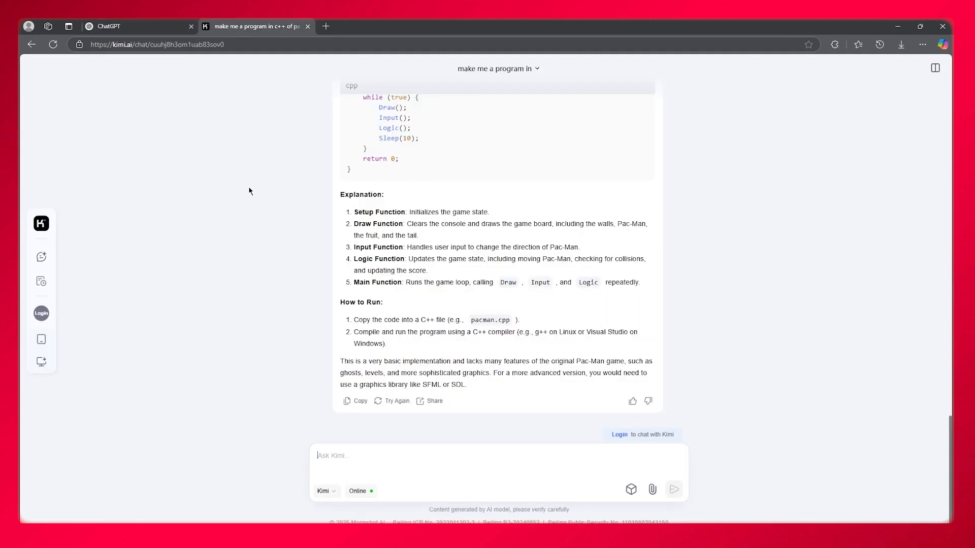
click(112, 26)
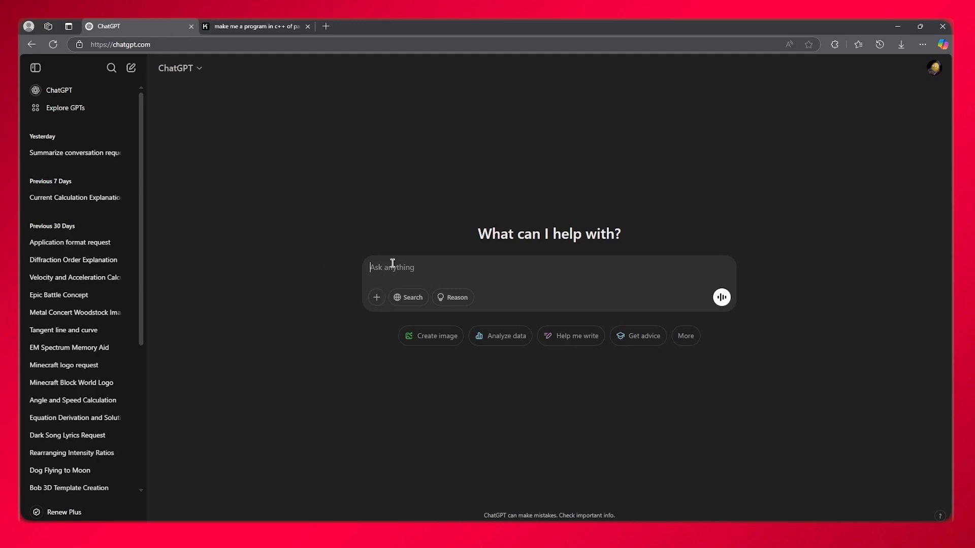
click(255, 26)
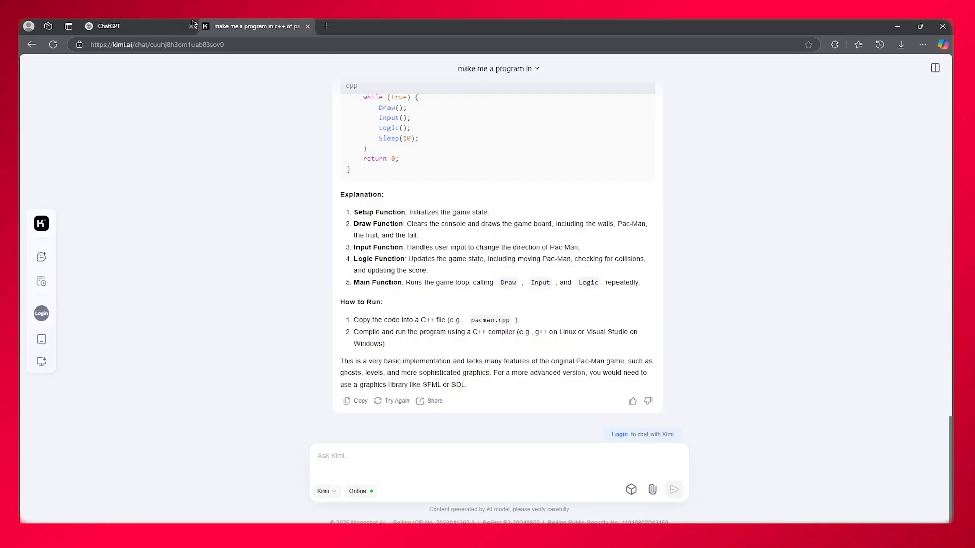
click(109, 26)
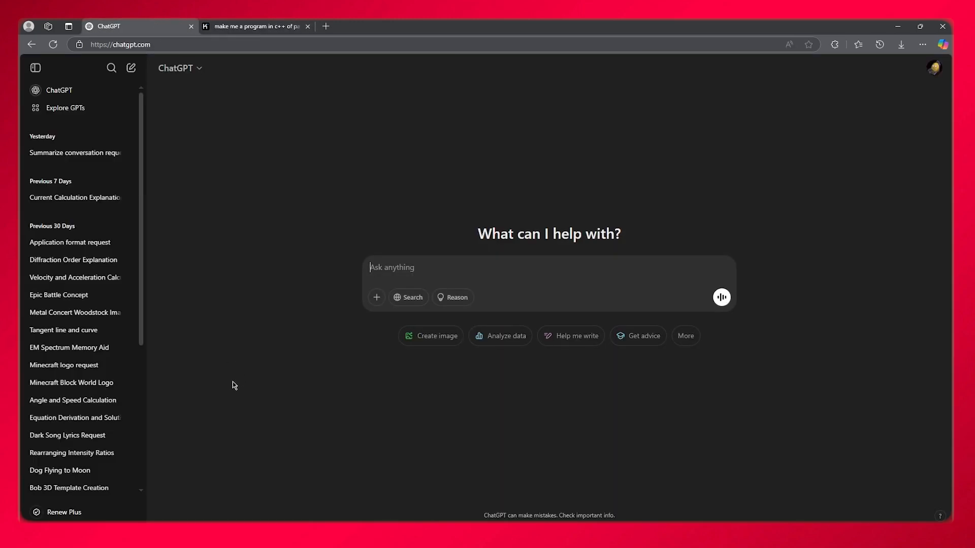